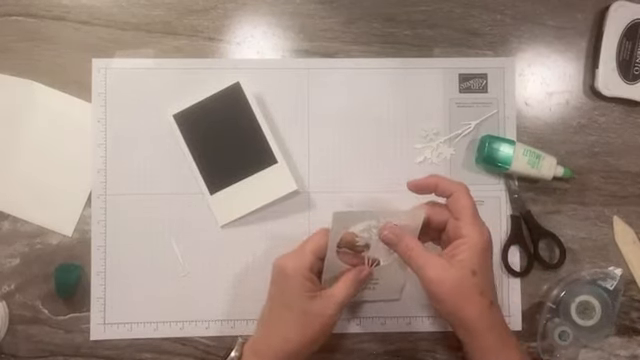
mouse_move(360, 290)
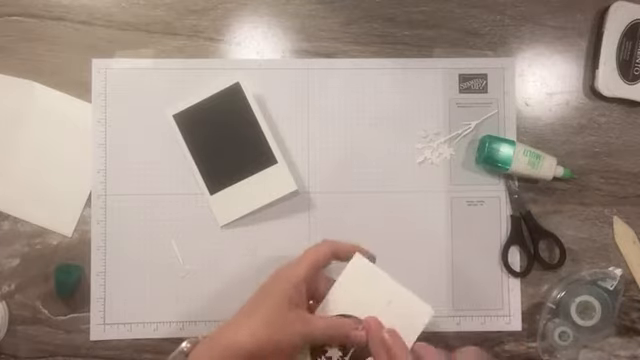